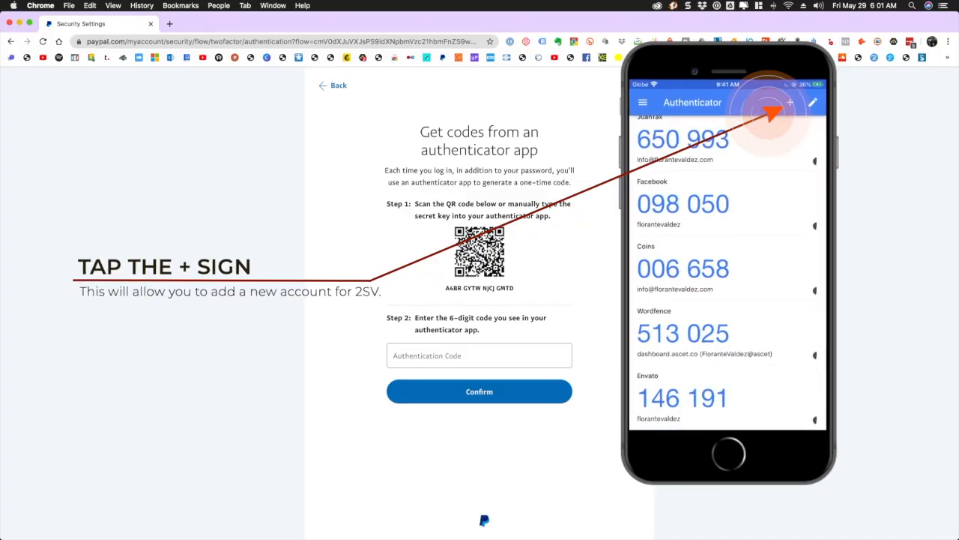
# Step: Add a new account in Google Authenticator by scanning the PayPal QR code
pyautogui.click(790, 102)
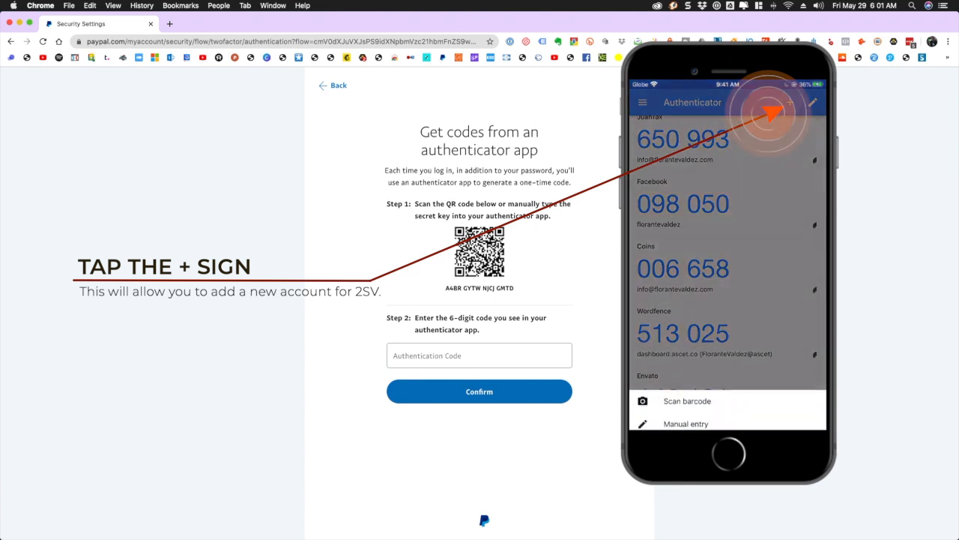
pyautogui.click(687, 401)
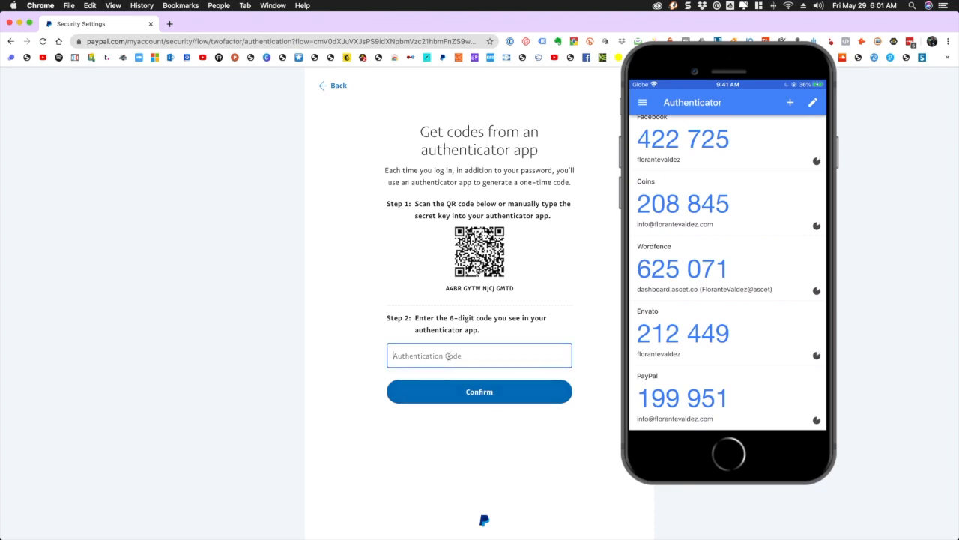
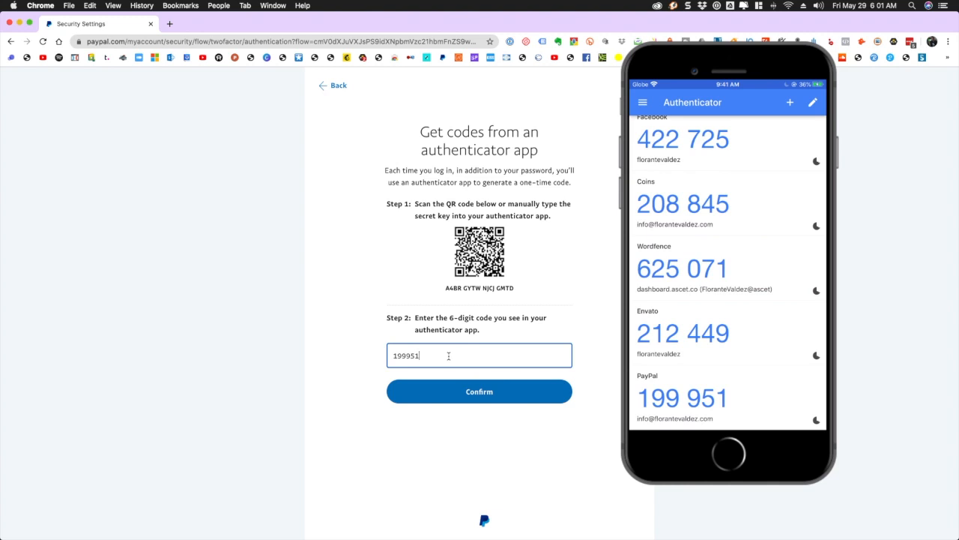
pyautogui.moveTo(479, 391)
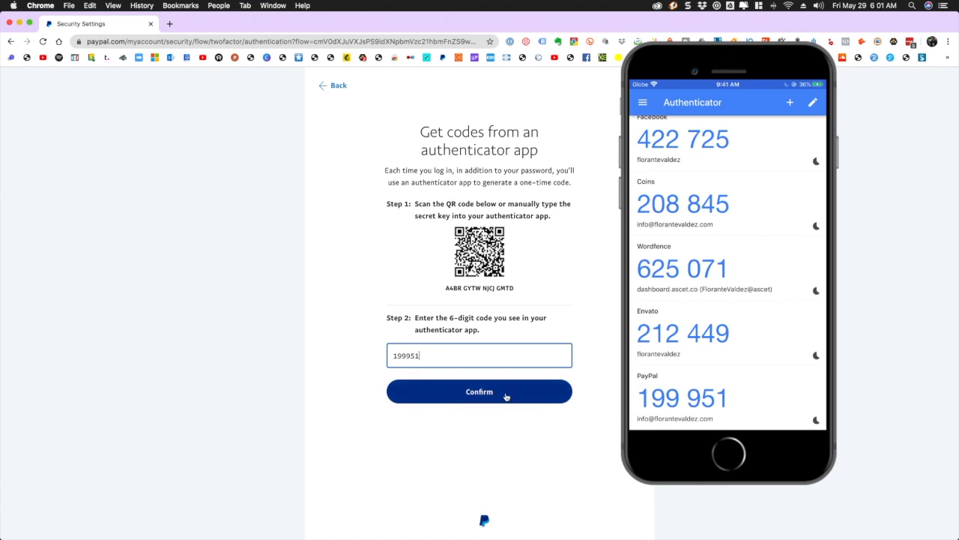
pyautogui.click(479, 391)
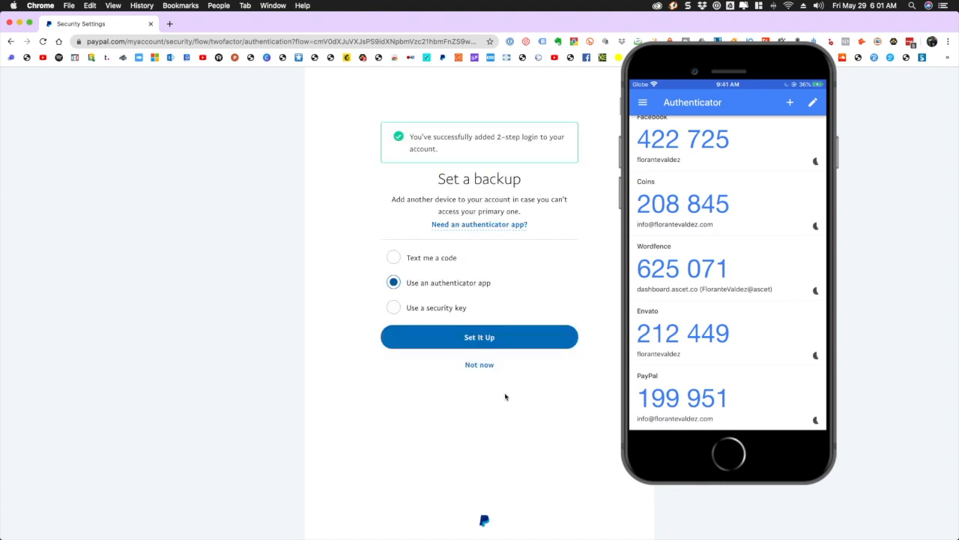